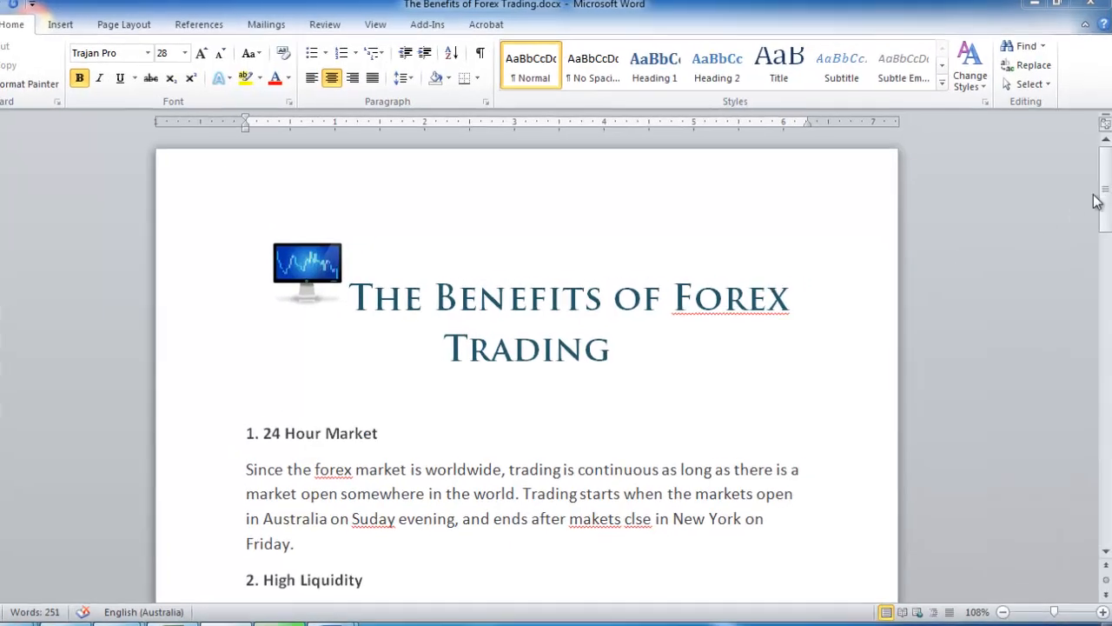
Replace the misspelled 'makets' with the suggestion 'markets' in the first paragraph.
scroll("down", 3)
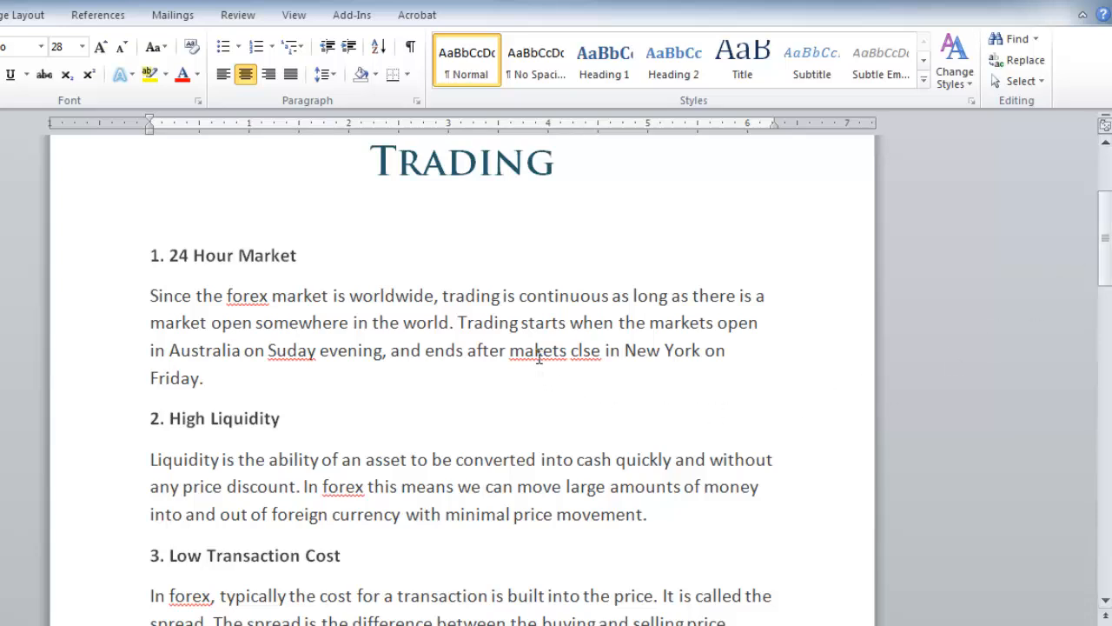
right_click(541, 350)
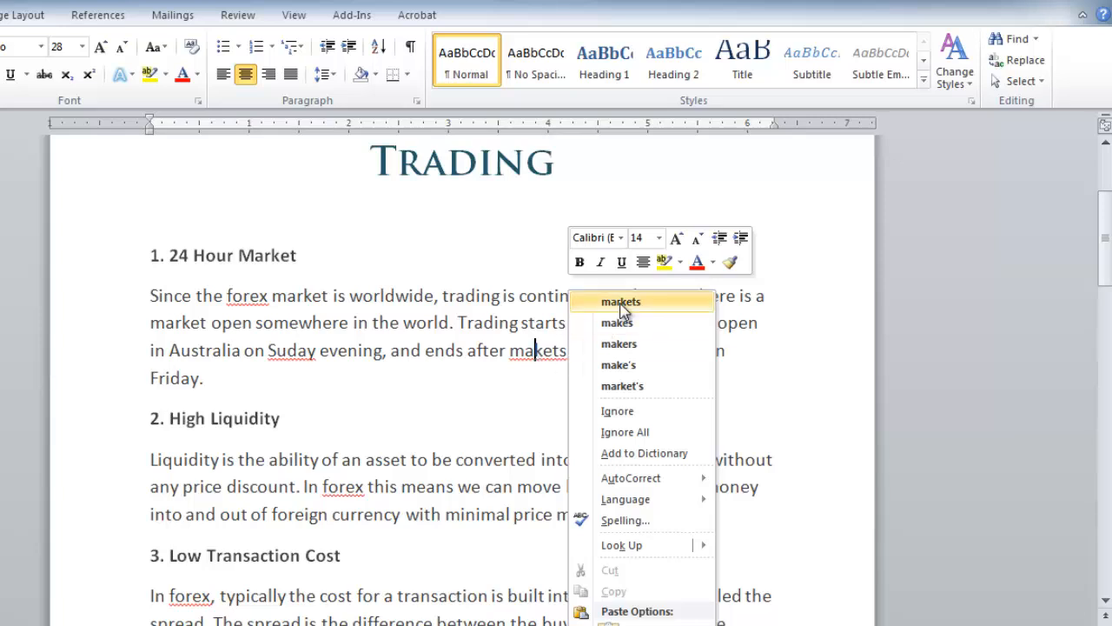
left_click(620, 301)
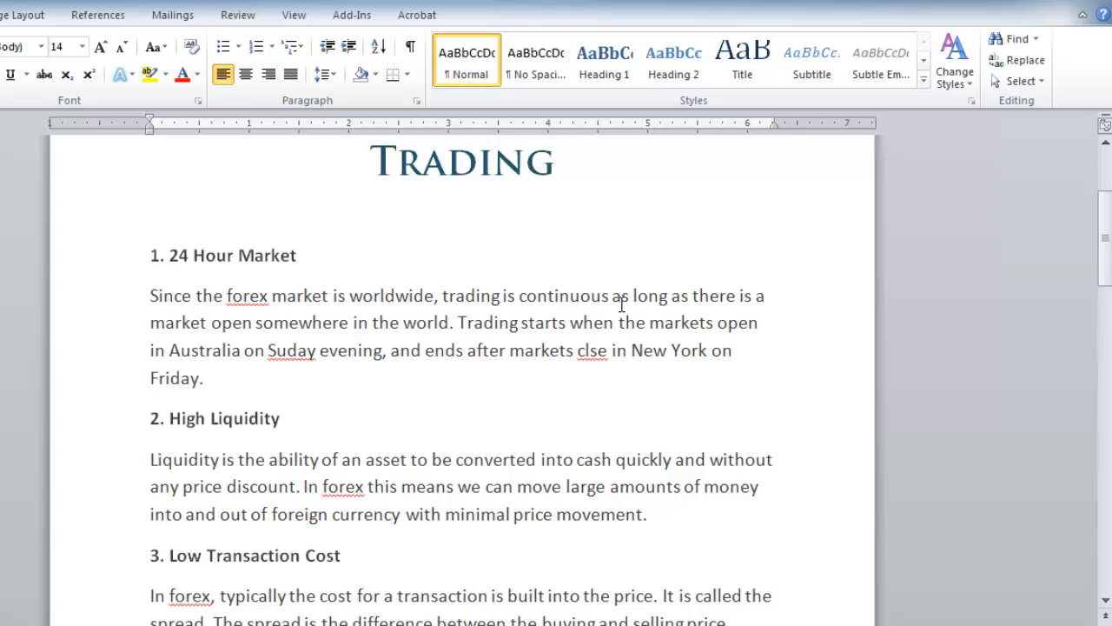
left_click(574, 350)
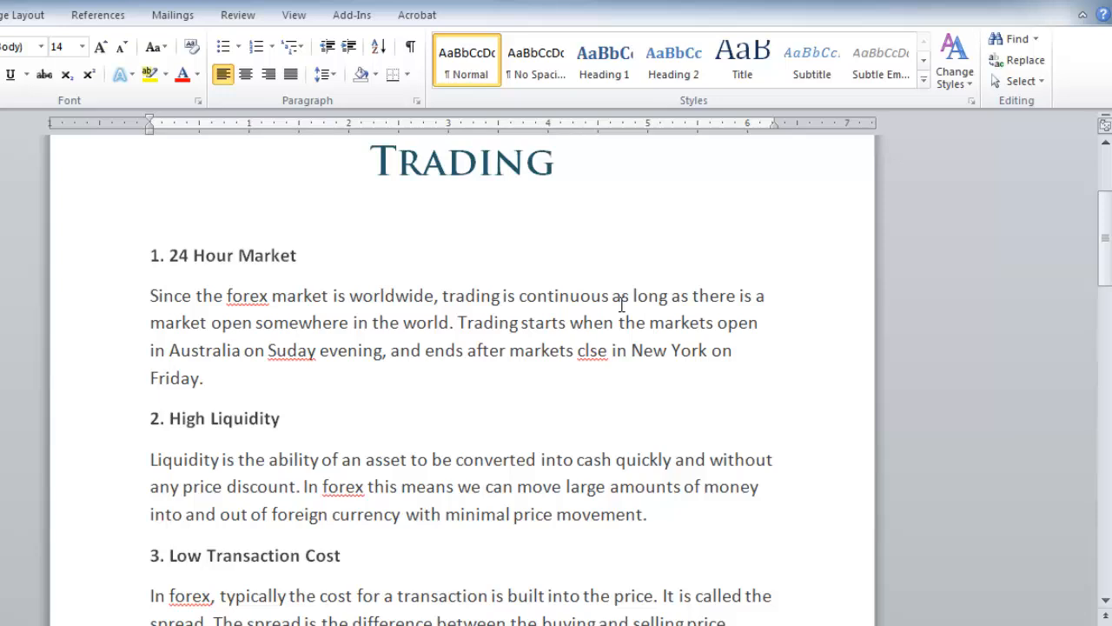
Add 'modarn' on a new line after 'Friday.', letting AutoCorrect make it 'Modern', then show the Review tab.
left_click(205, 378)
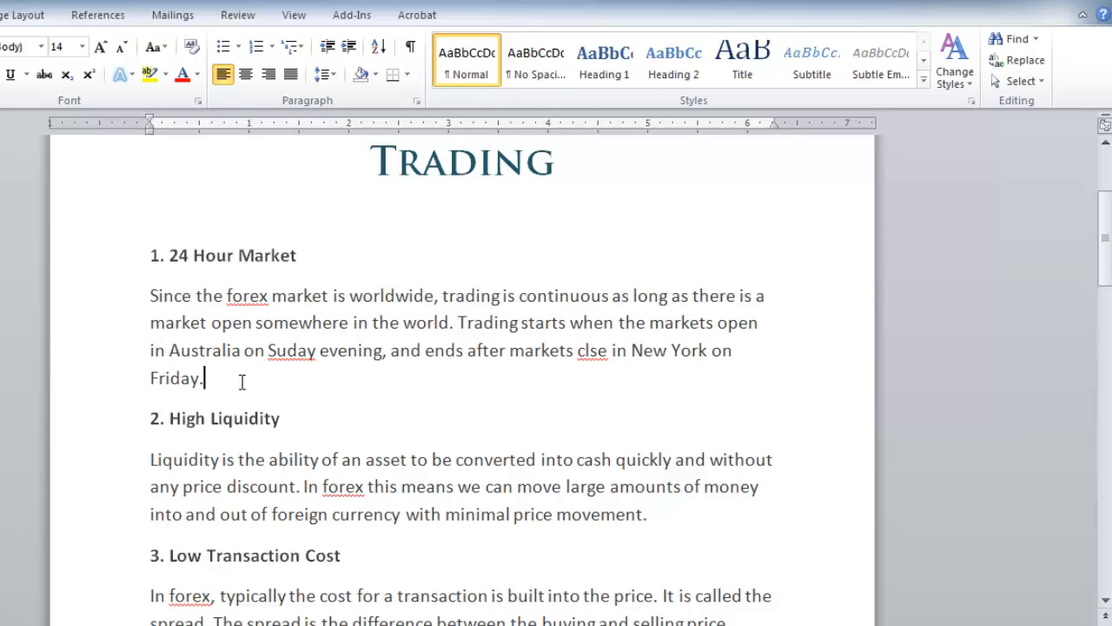
type("modarn")
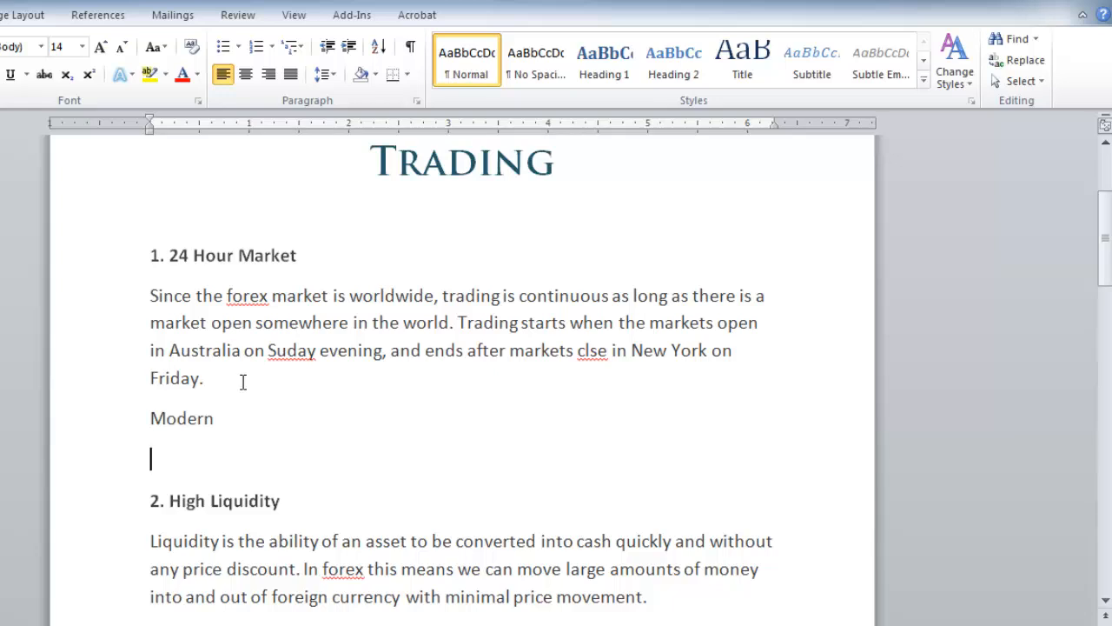
left_click(237, 14)
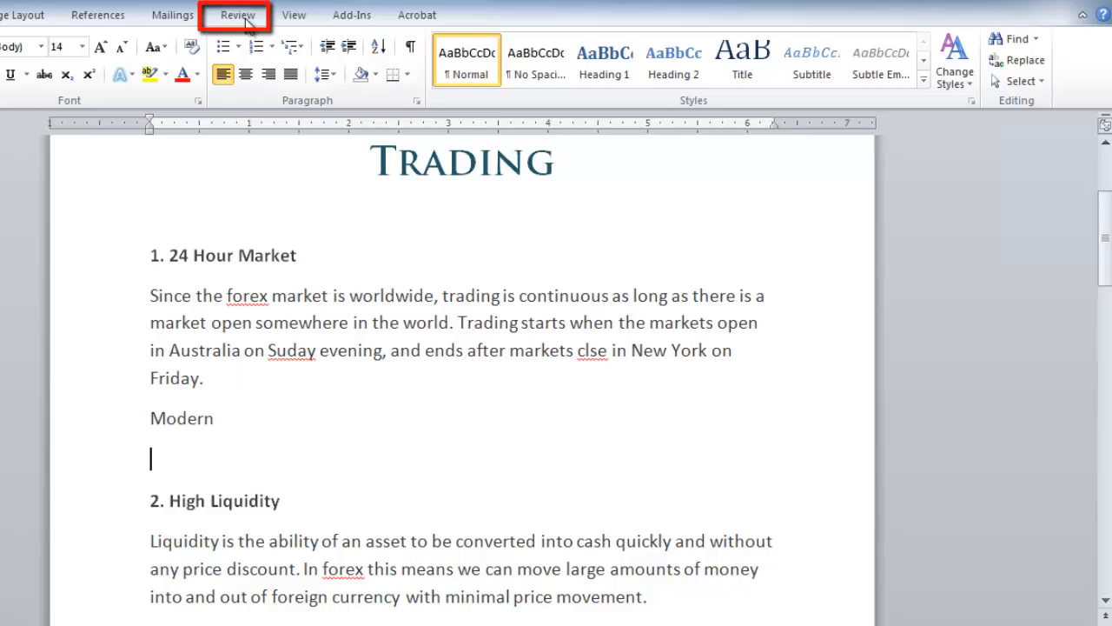
left_click(237, 15)
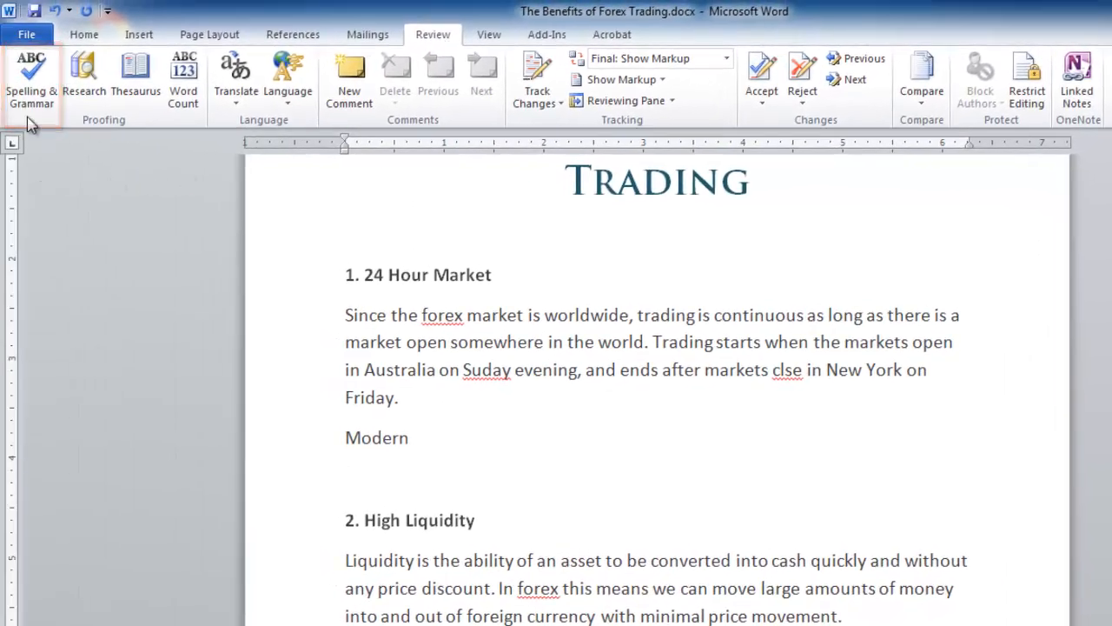
Run Spelling & Grammar, ignoring 'forex' and changing 'Suday' to 'Sunday' and 'clse' to 'close'.
left_click(32, 74)
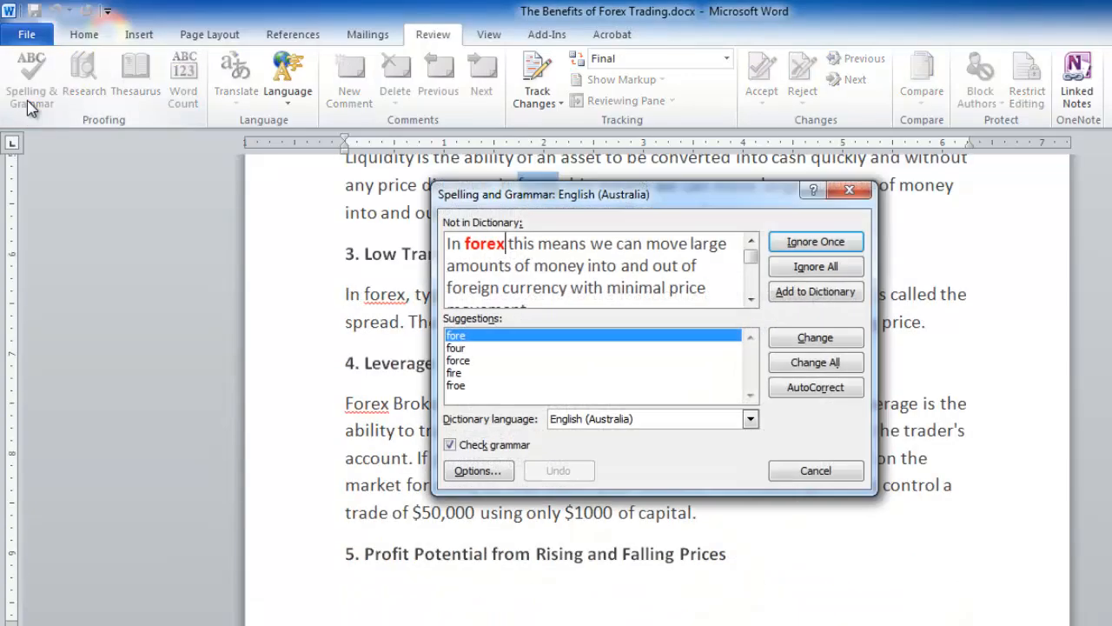
mouse_move(171, 325)
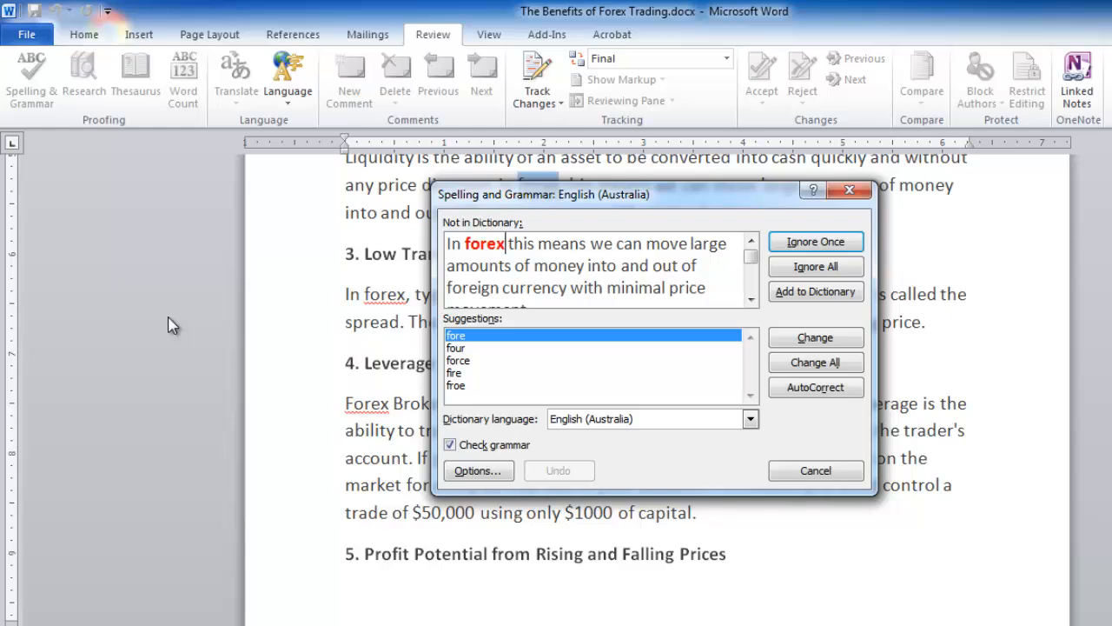
left_click(815, 337)
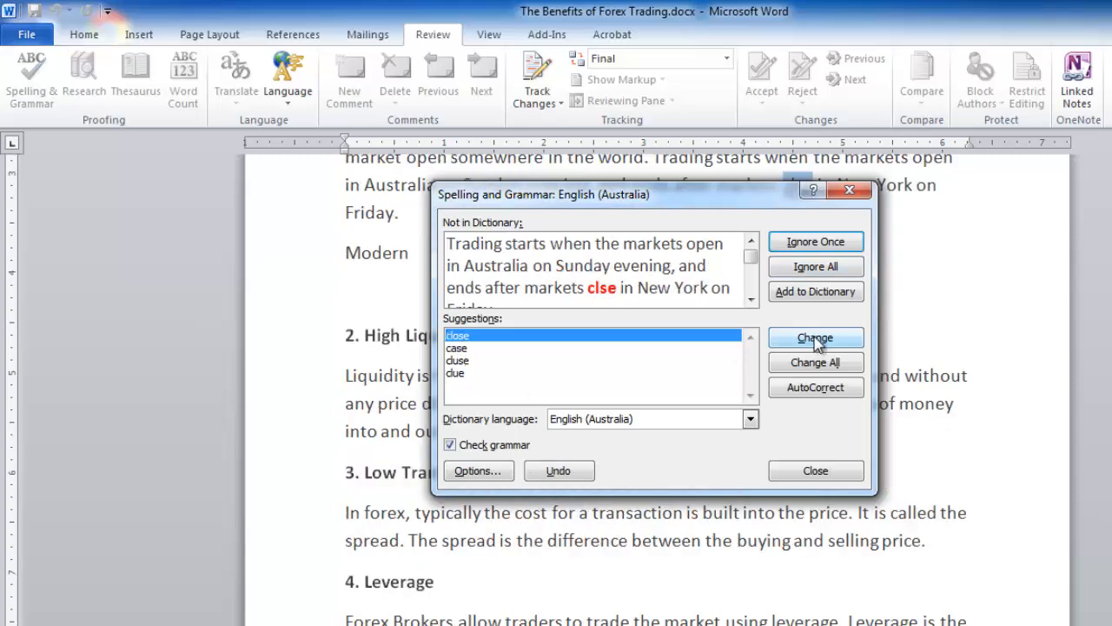
left_click(815, 338)
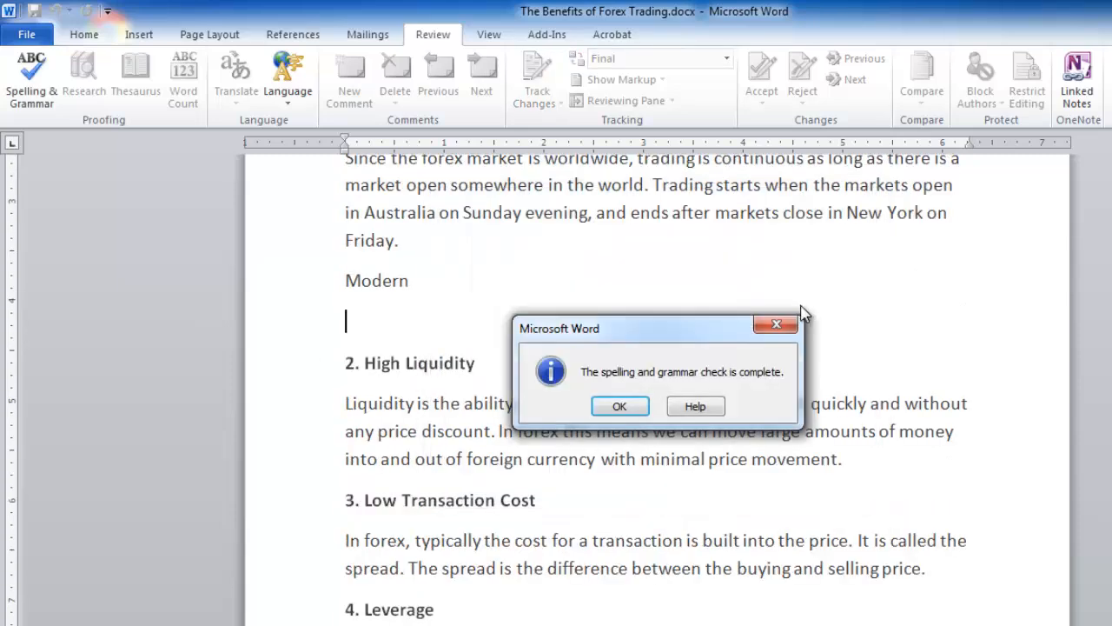